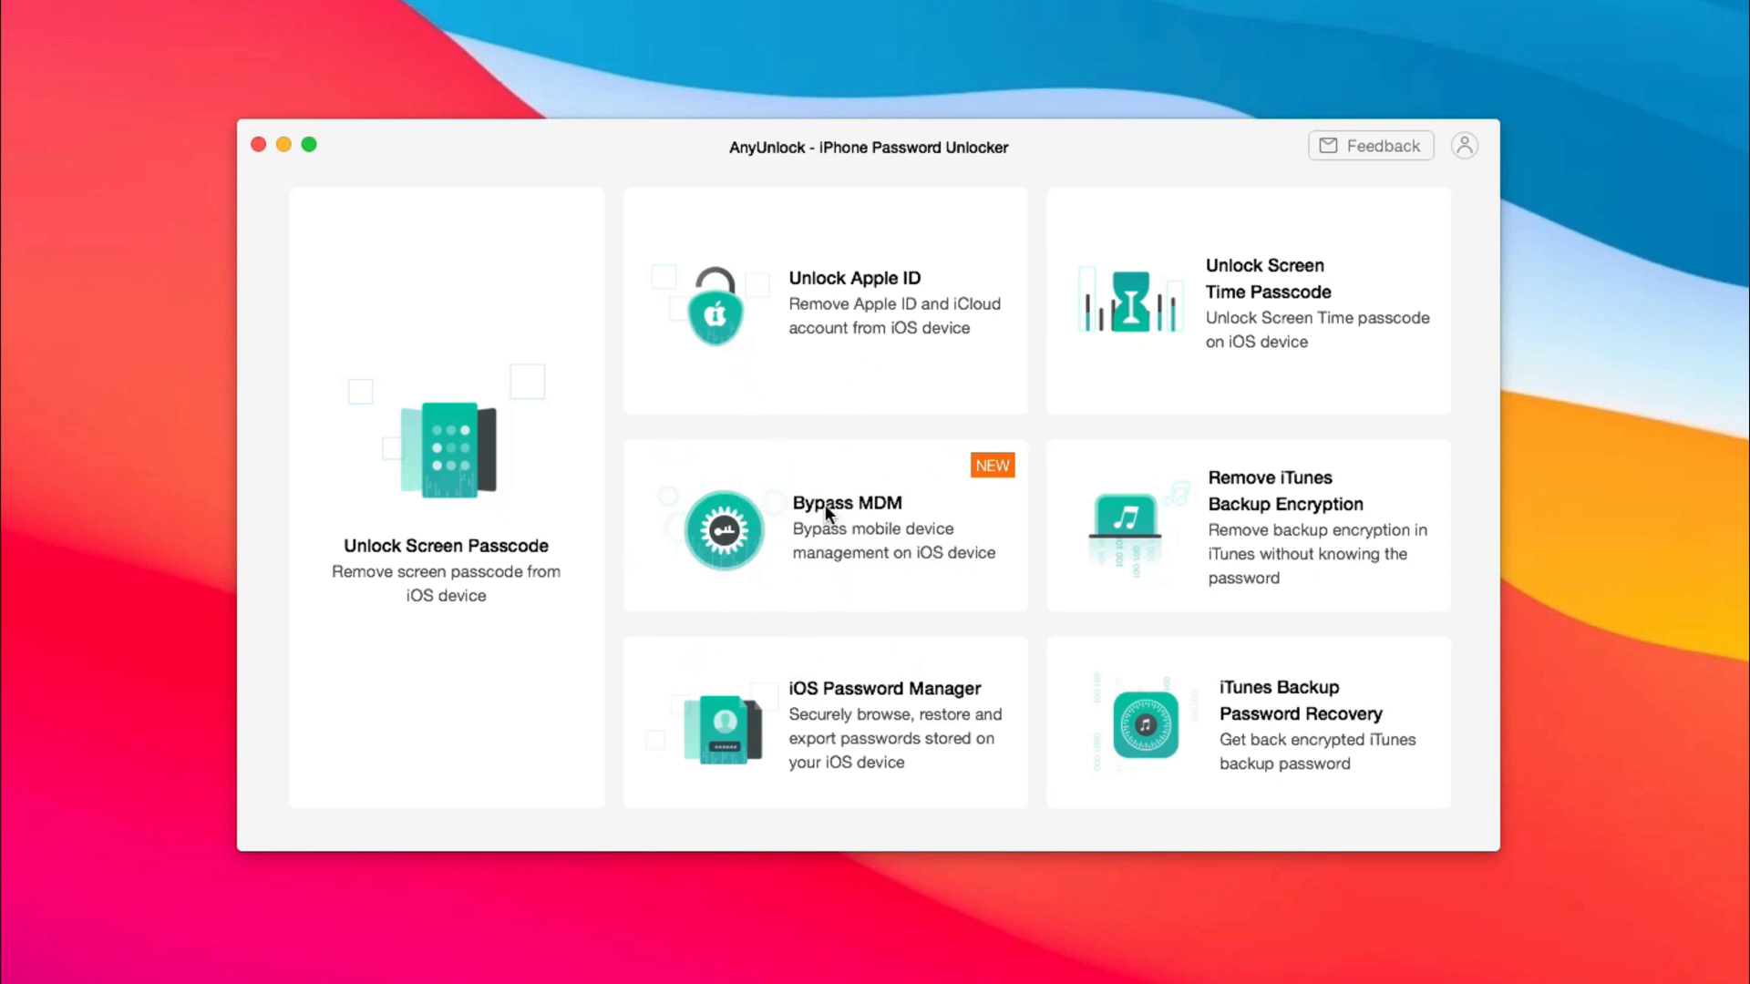
Step: Launch Bypass MDM for the connected iPad and begin the bypass with Bypass Now
{"action": "left_click", "coordinate": [825, 527]}
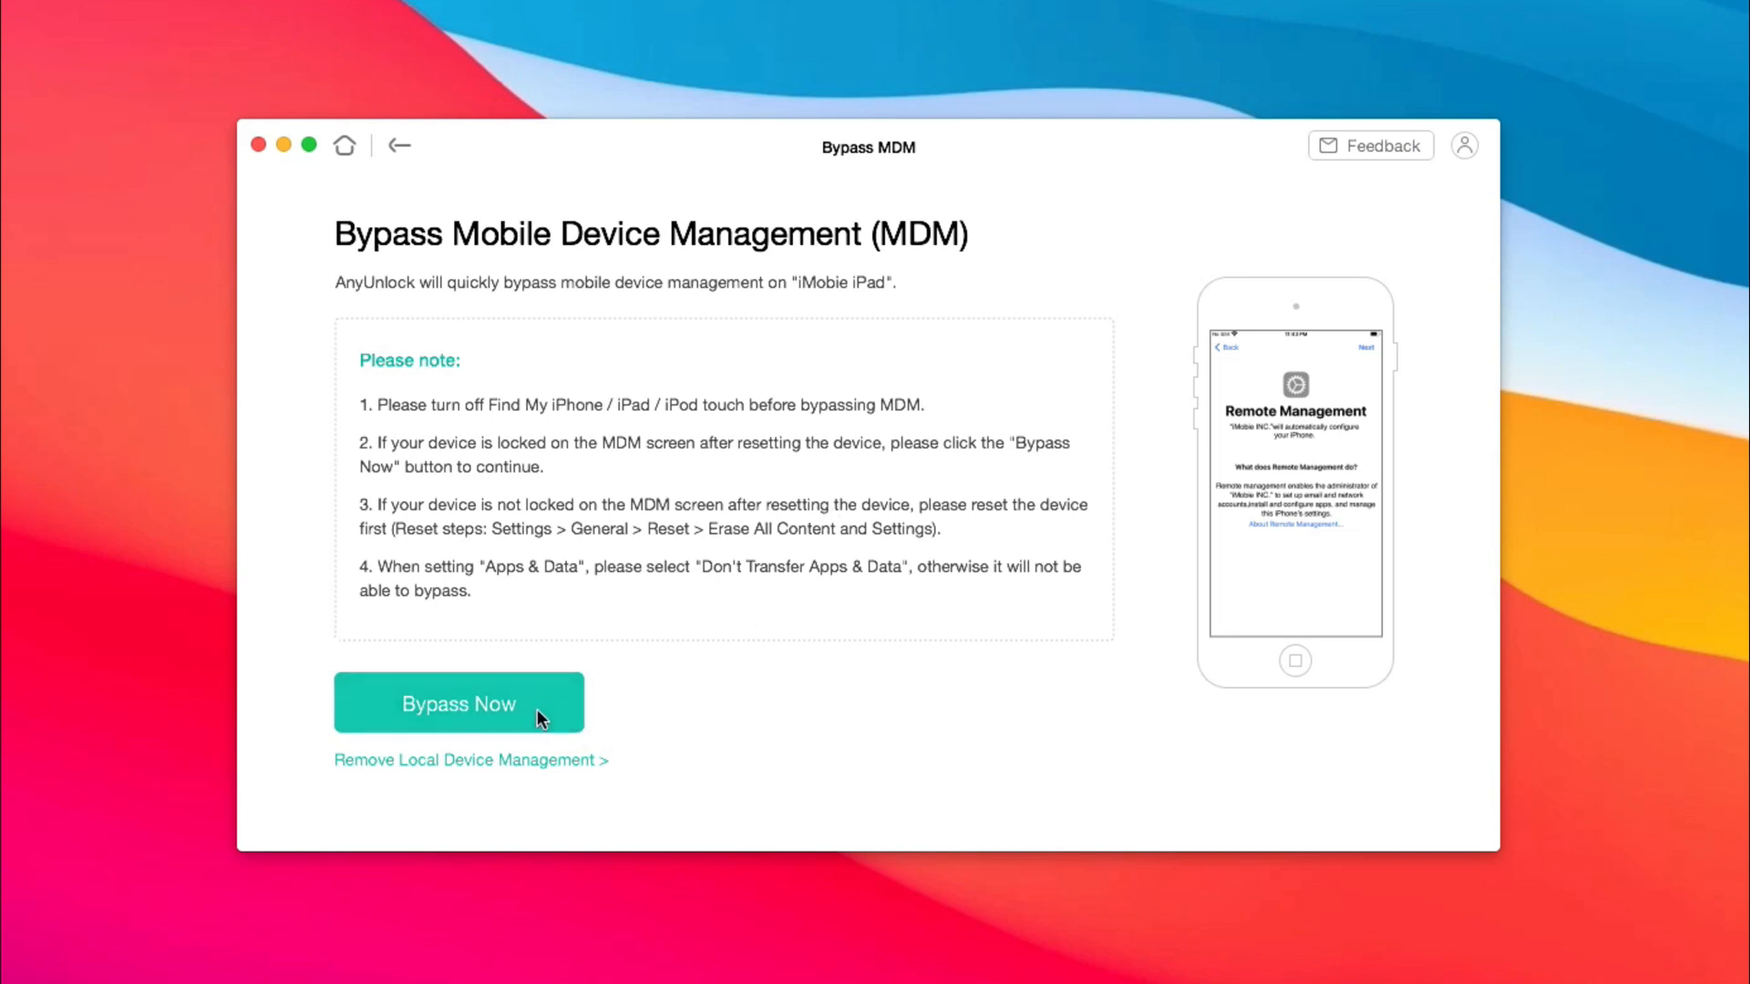
{"action": "left_click", "coordinate": [458, 702]}
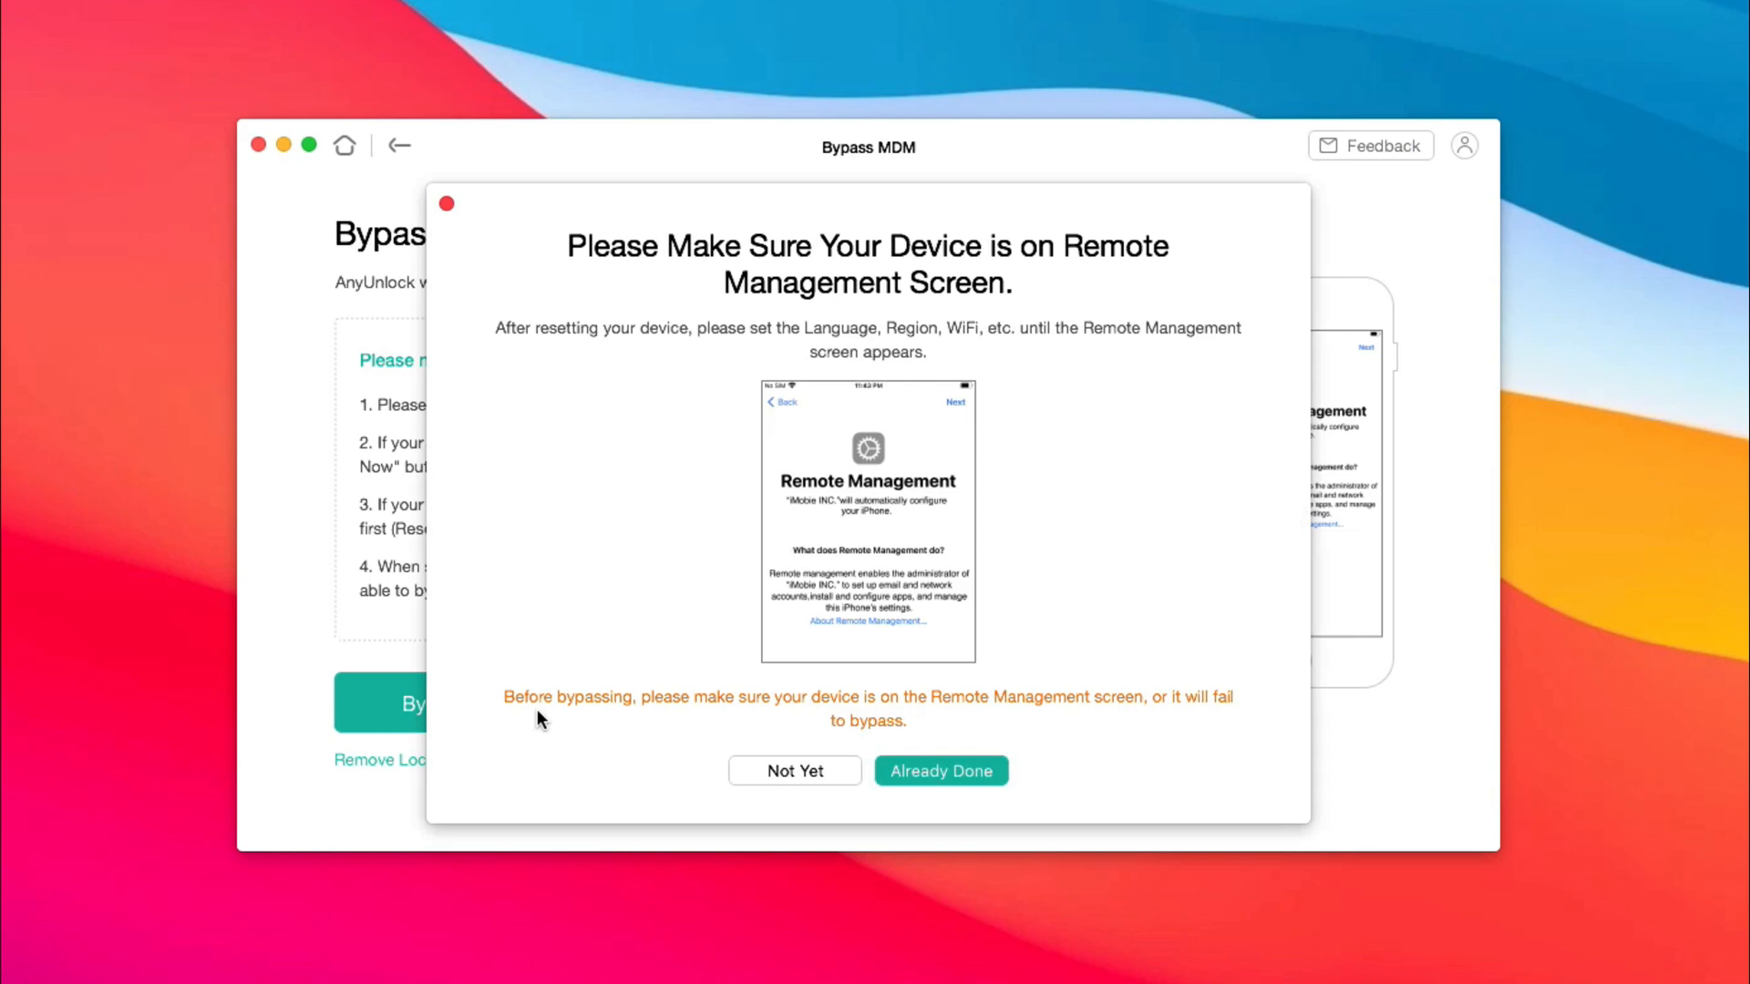
{"action": "mouse_move", "coordinate": [940, 771]}
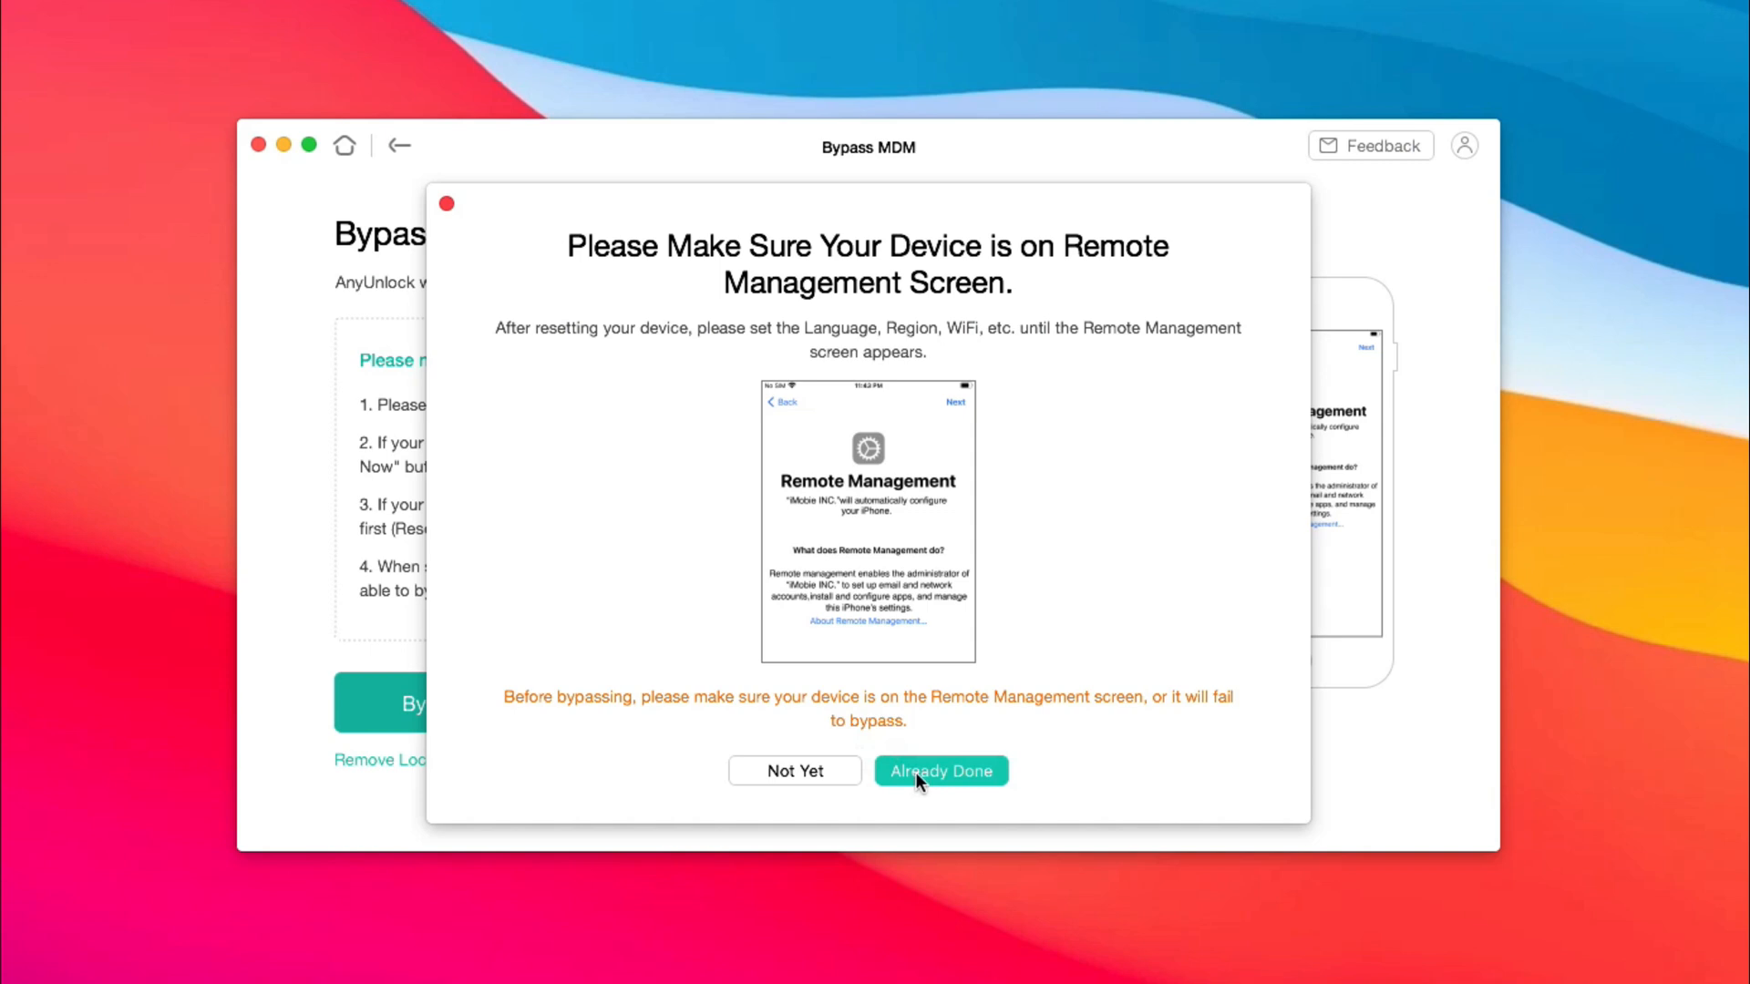
Step: Confirm via Already Done that the iPad shows the Remote Management screen
{"action": "left_click", "coordinate": [941, 771]}
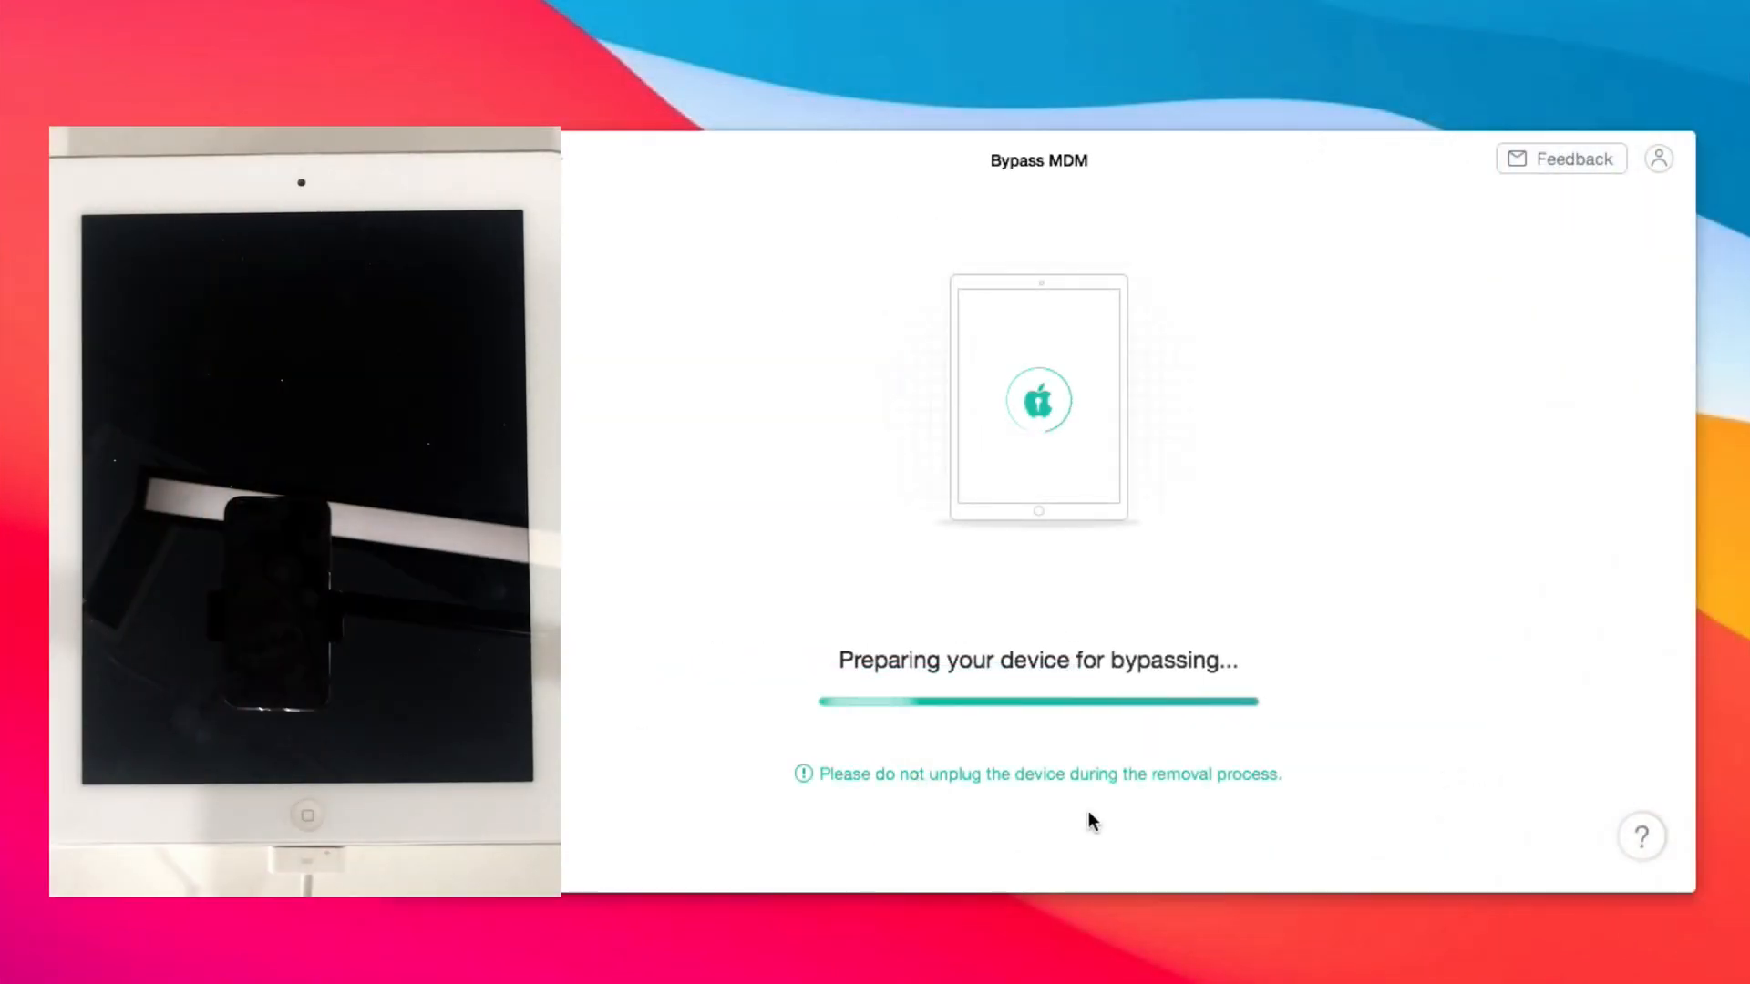